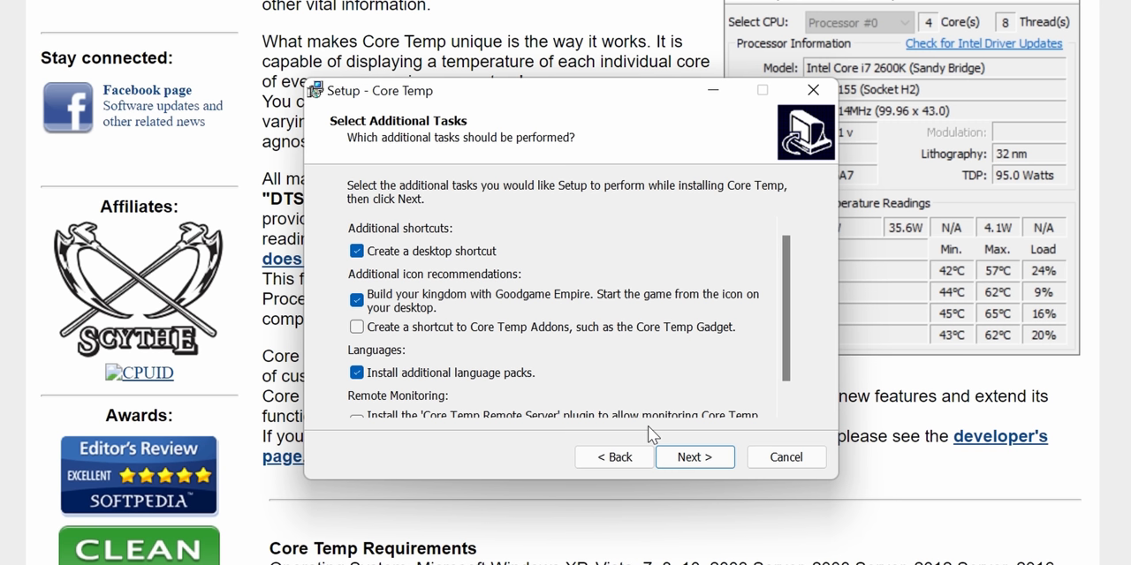
# Step: Untick the 'Build your kingdom with Goodgame Empire' bundled game offer checkbox
pyautogui.click(357, 299)
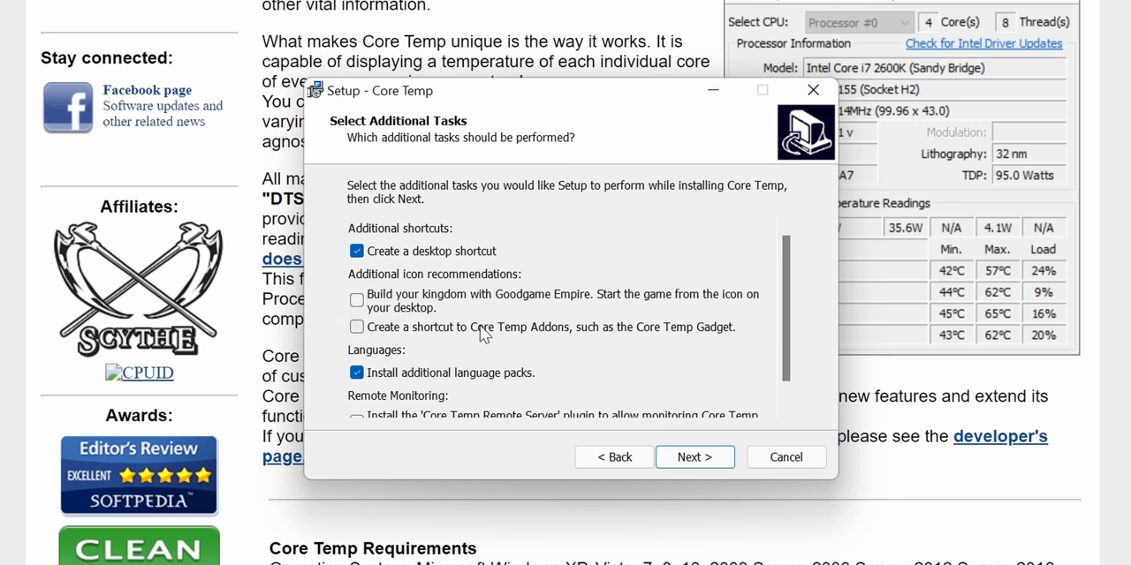